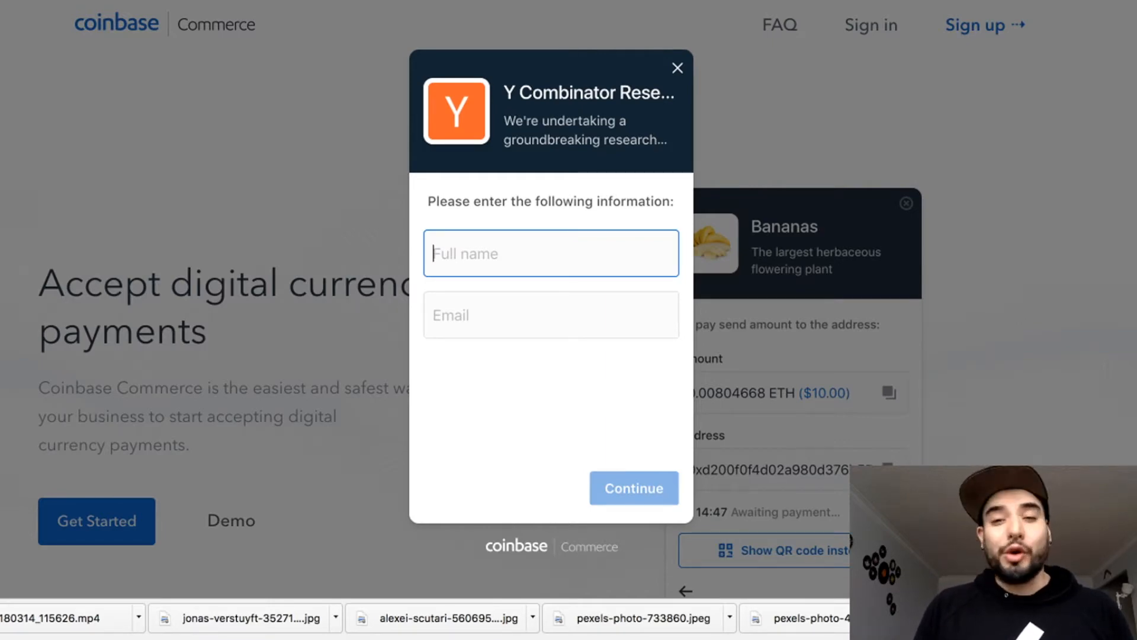
# Submit the donor name and email to get a Litecoin donation address, then move to payment settings
pyautogui.click(678, 67)
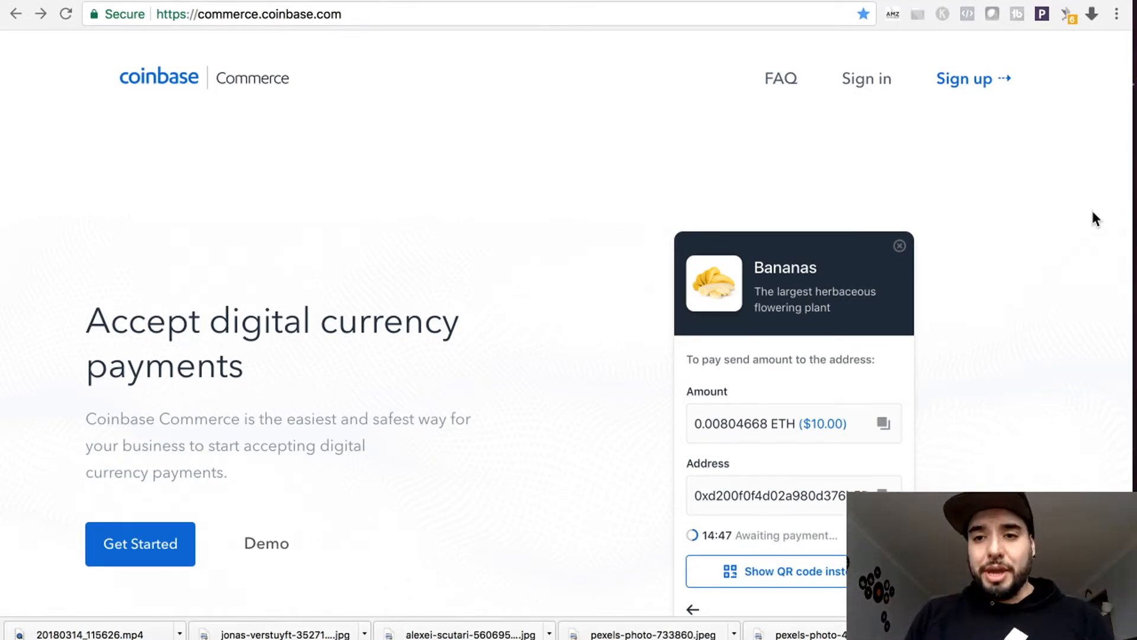
pyautogui.moveTo(994, 274)
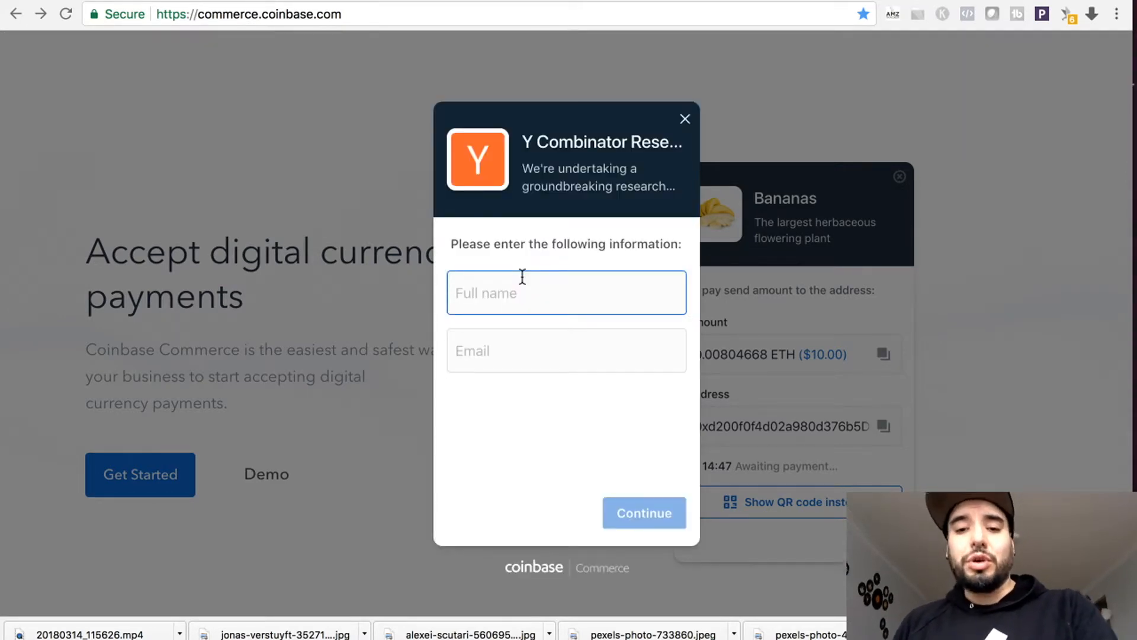
pyautogui.write('Da')
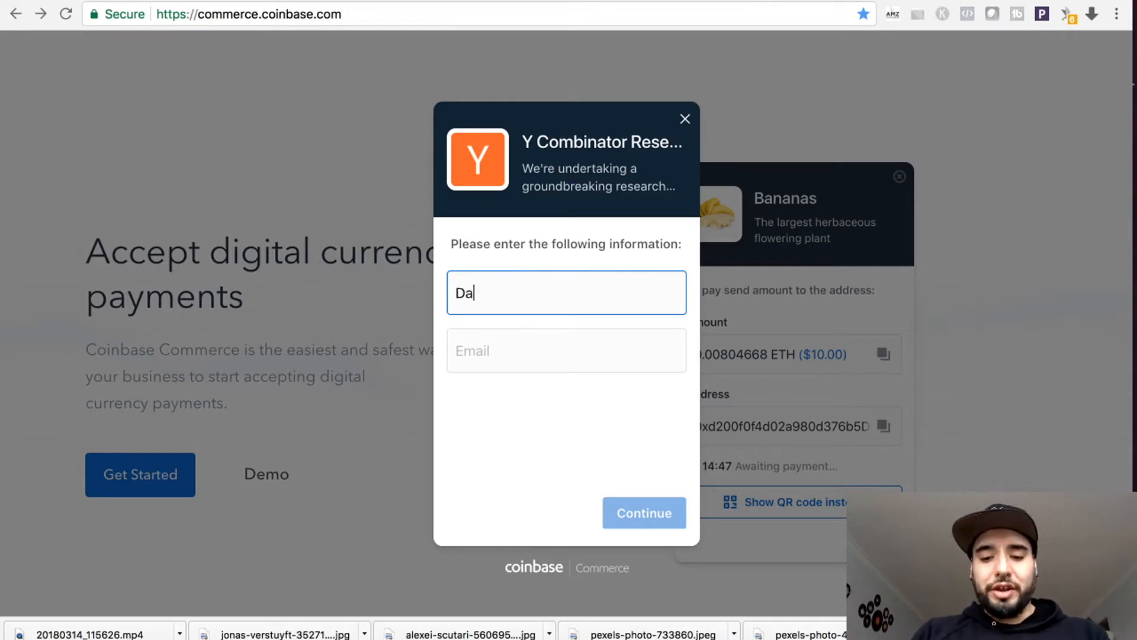
pyautogui.write('wa')
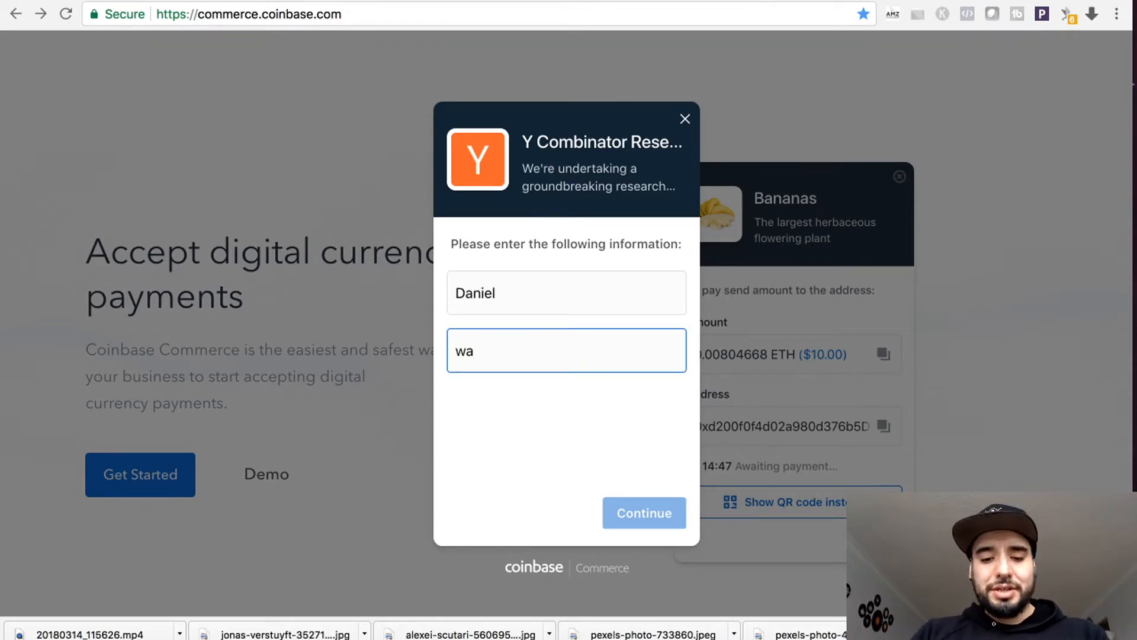
pyautogui.click(644, 513)
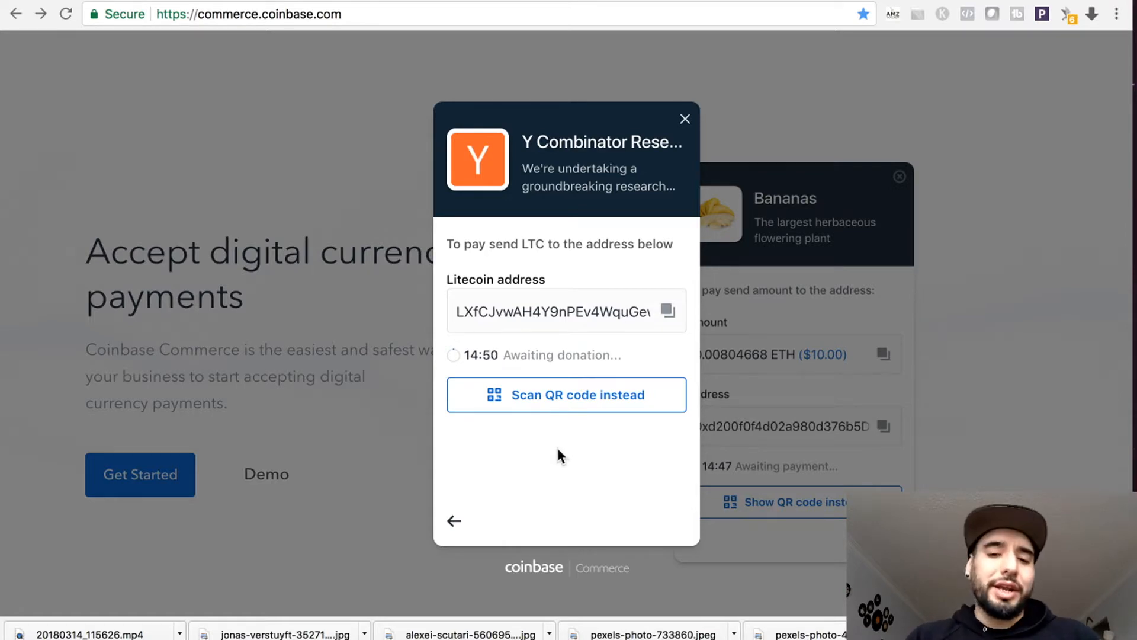
pyautogui.click(566, 394)
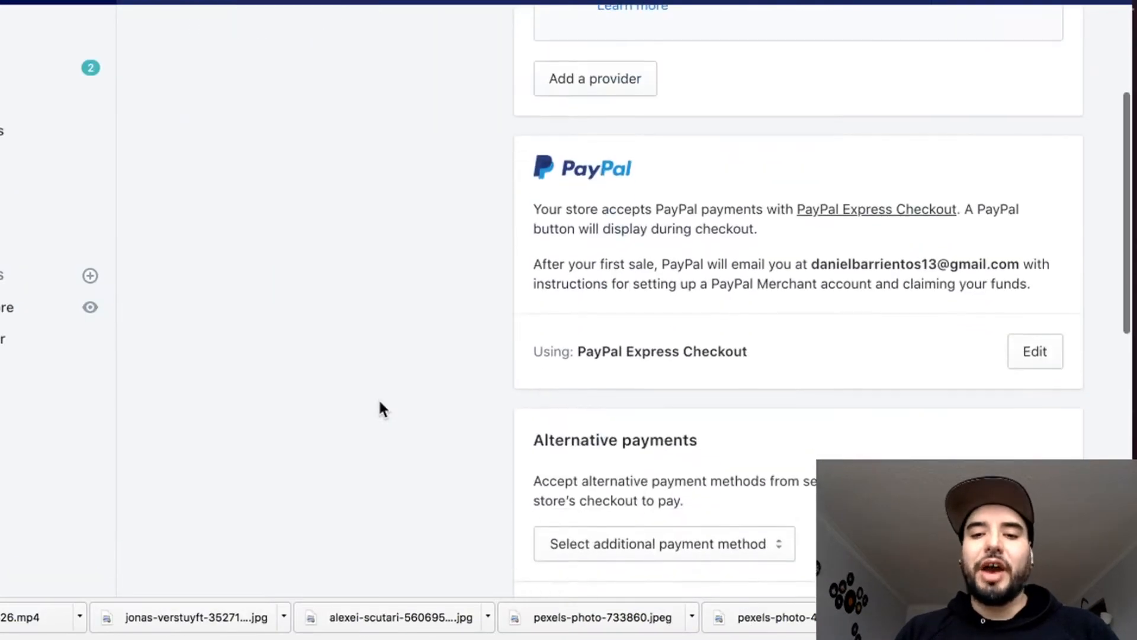
# Review the Alternative payments section showing BitPay, Coinbase and Coinbase Commerce, with additional methods listed
pyautogui.scroll(-3)
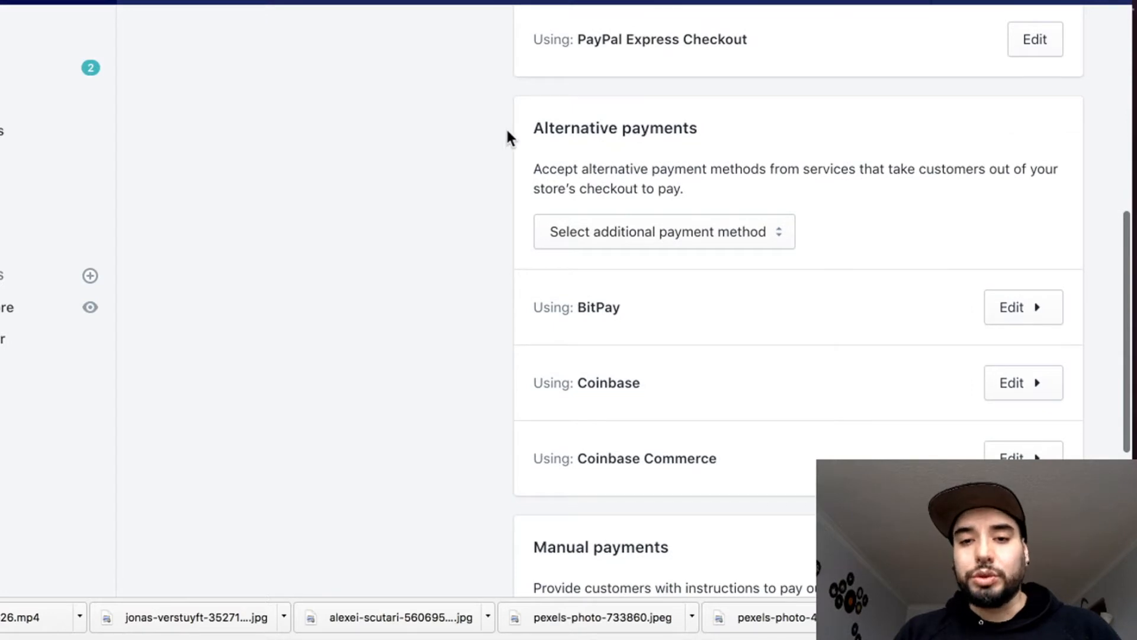
pyautogui.scroll(-3)
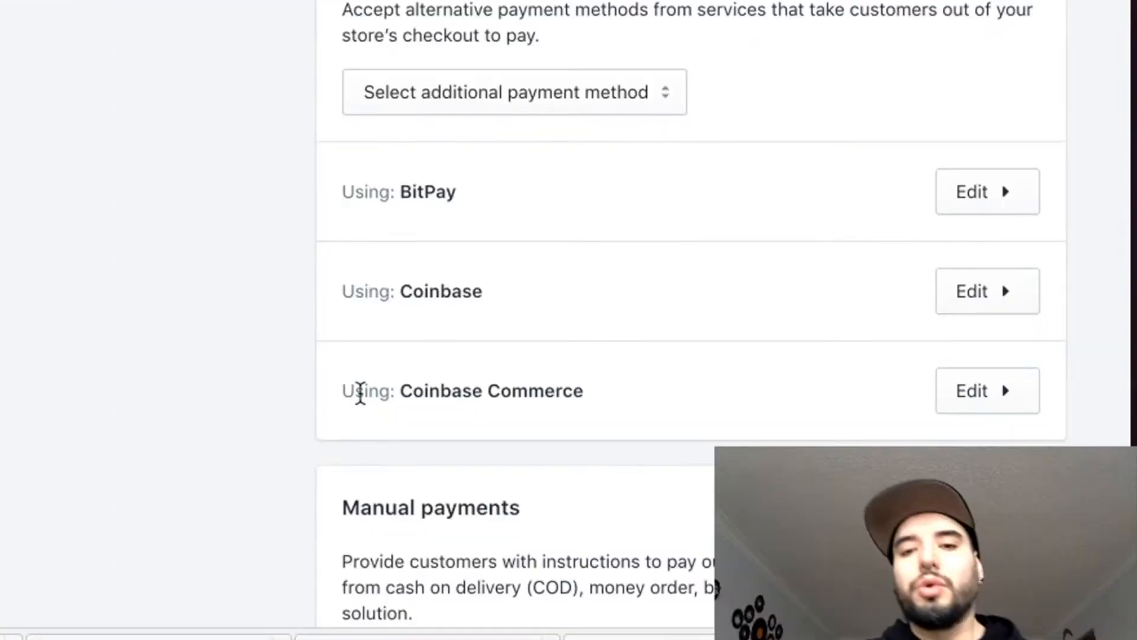
pyautogui.moveTo(528, 437)
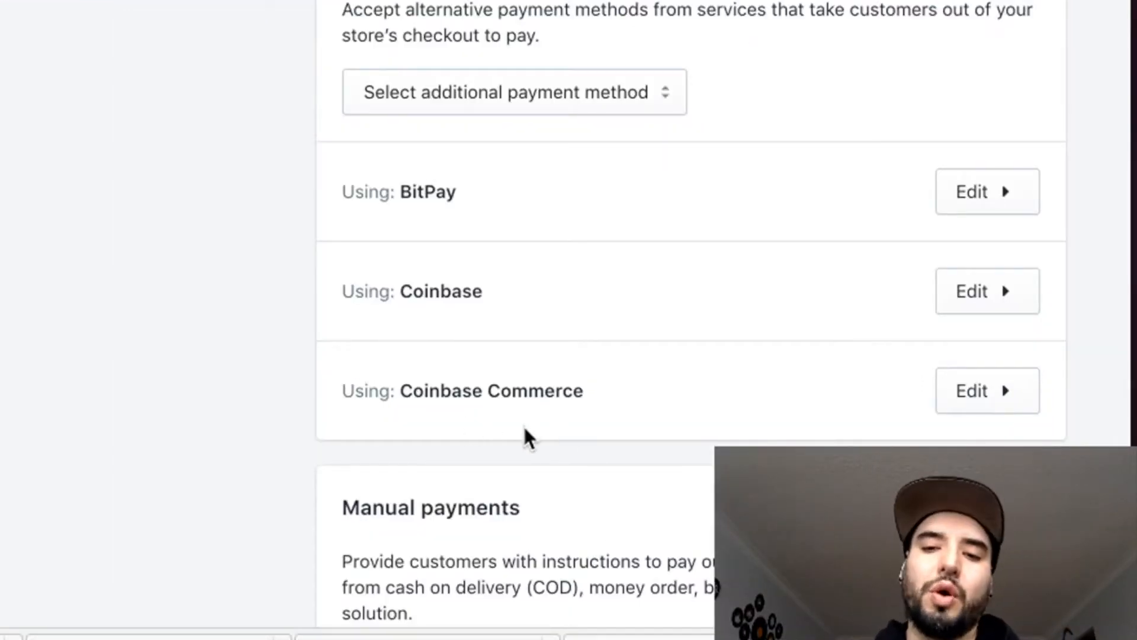
pyautogui.click(513, 93)
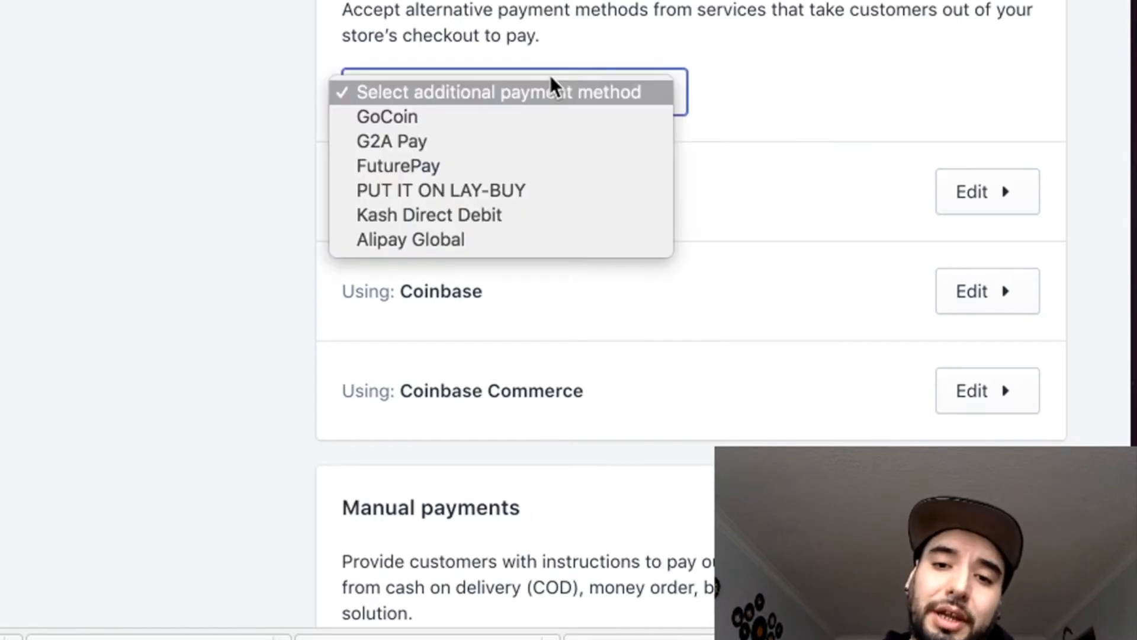
pyautogui.moveTo(170, 129)
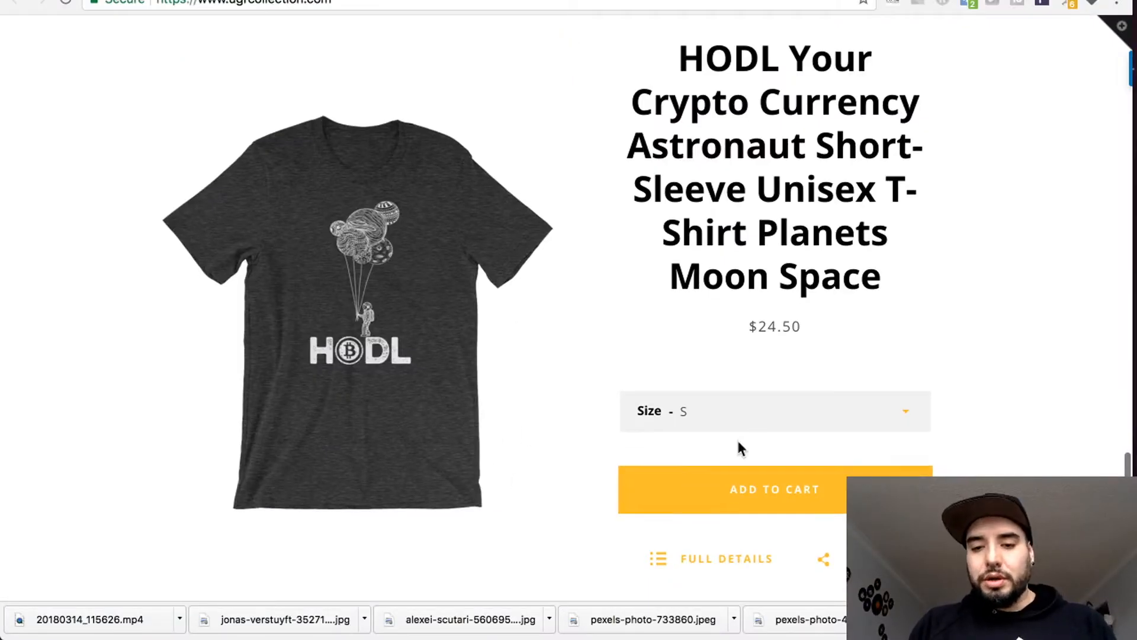
# Add the HODL astronaut T-shirt in size XL to the cart and go to checkout
pyautogui.click(773, 411)
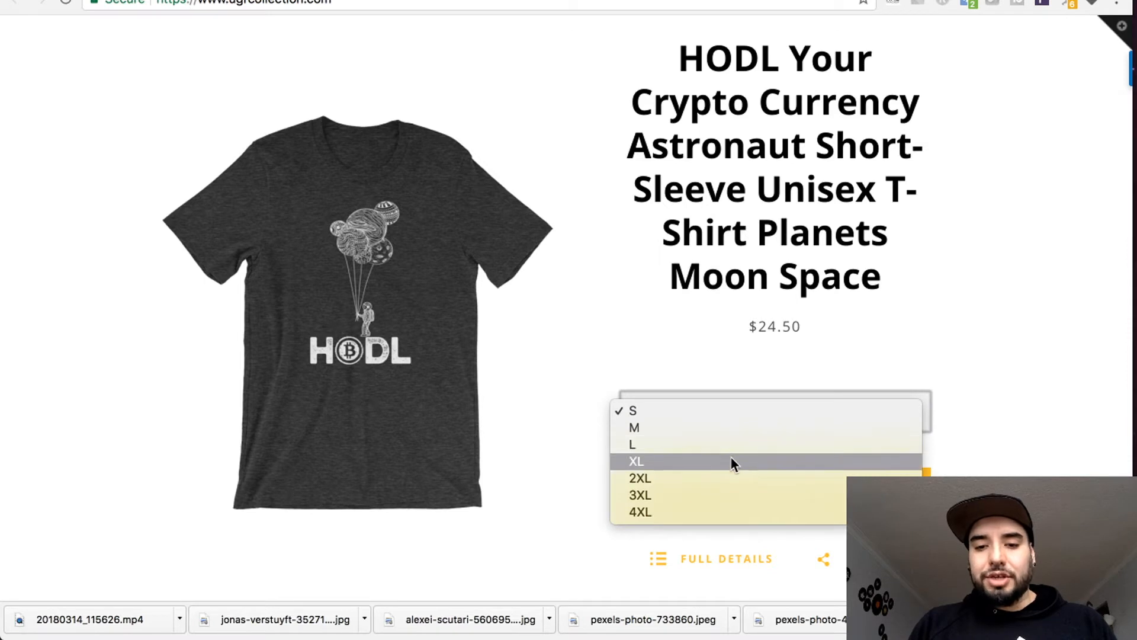
pyautogui.click(636, 461)
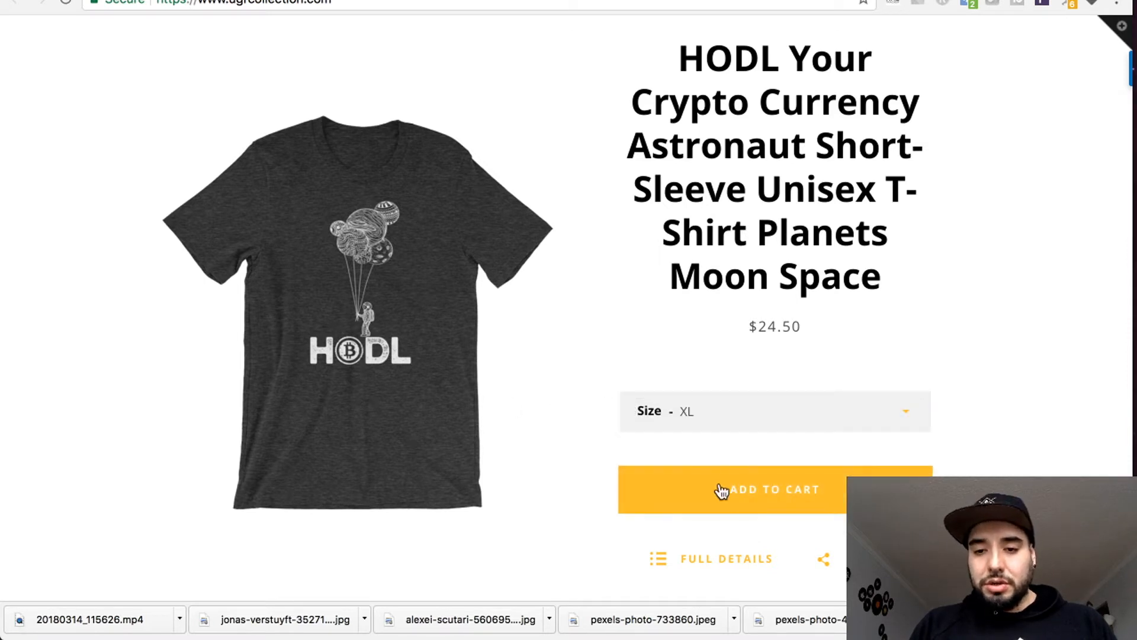
pyautogui.click(773, 489)
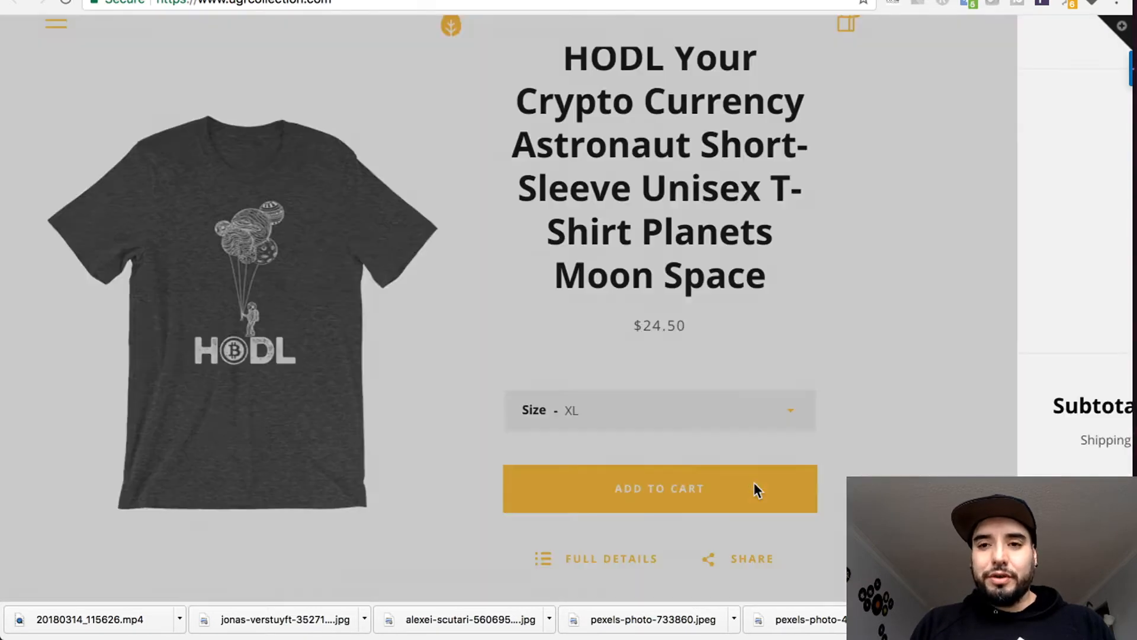
pyautogui.click(660, 488)
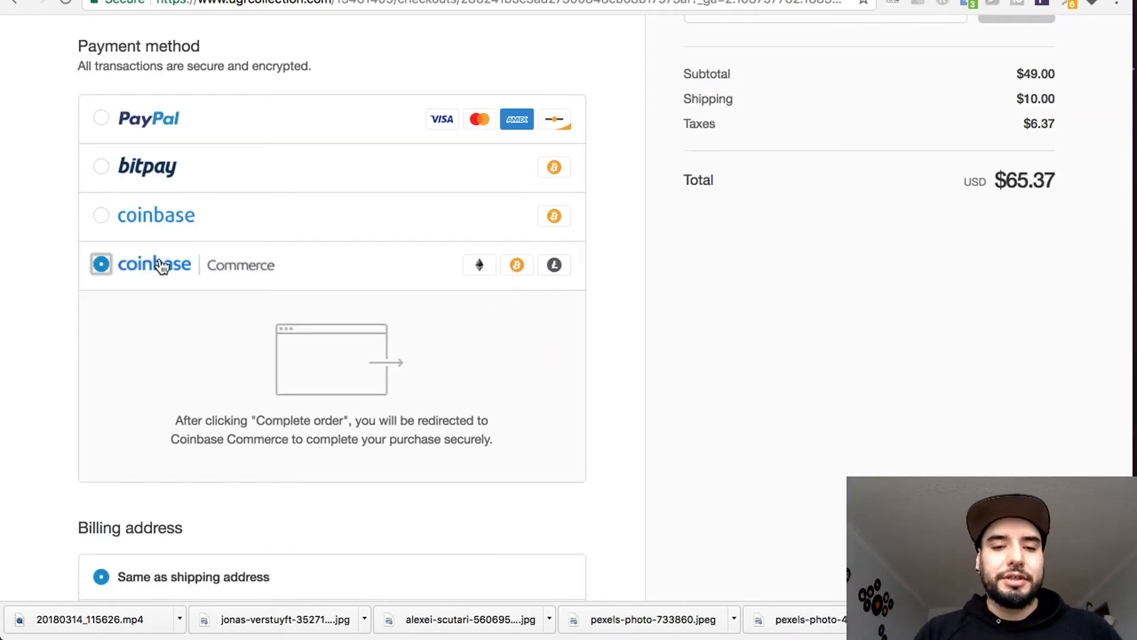
pyautogui.moveTo(273, 283)
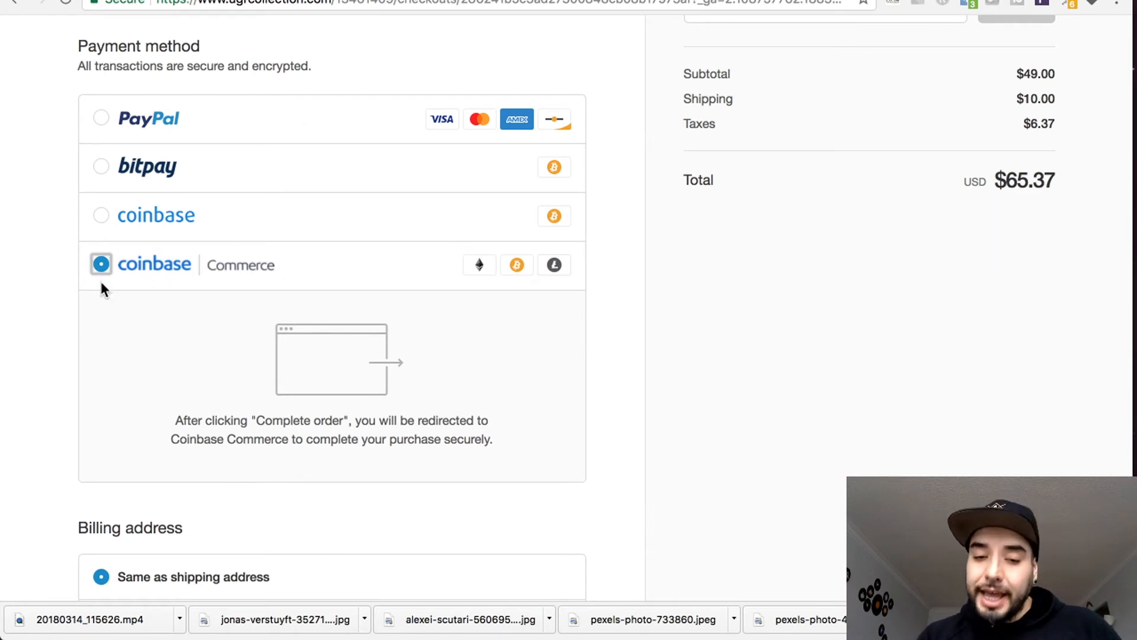
# Complete the $65.37 order with Coinbase Commerce as the payment method
pyautogui.scroll(-3)
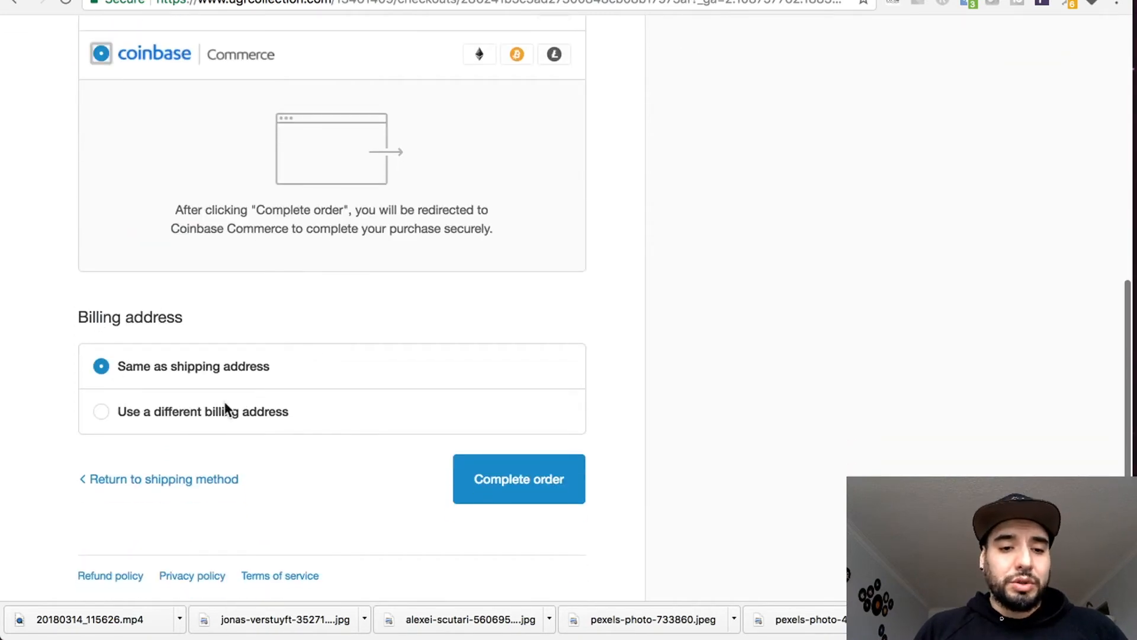
pyautogui.moveTo(519, 477)
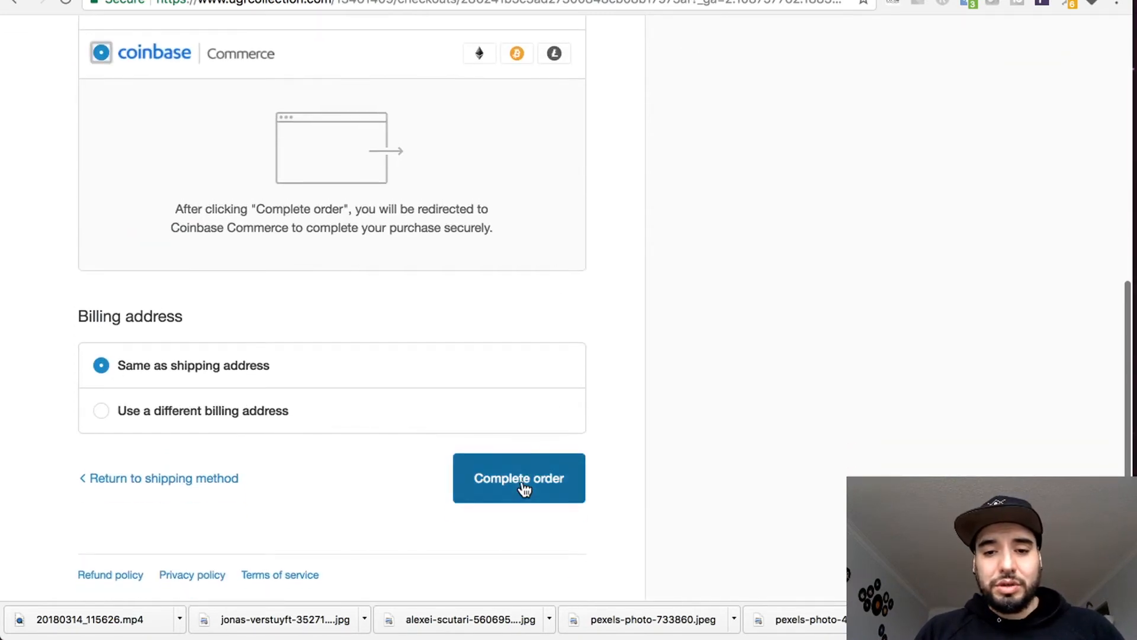
pyautogui.click(518, 477)
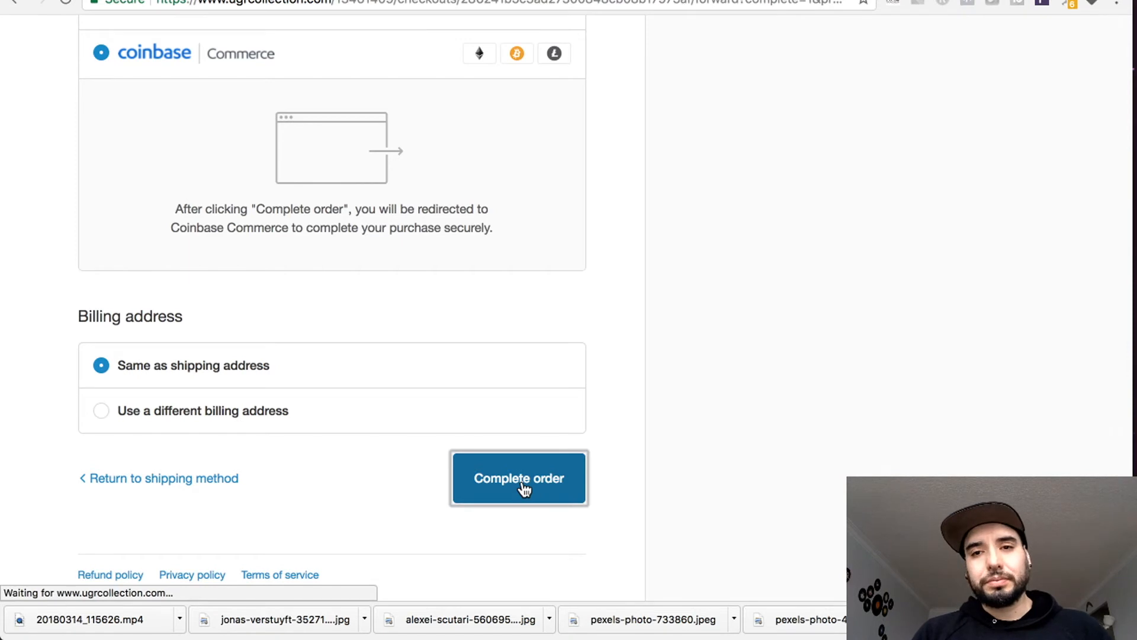
pyautogui.click(519, 477)
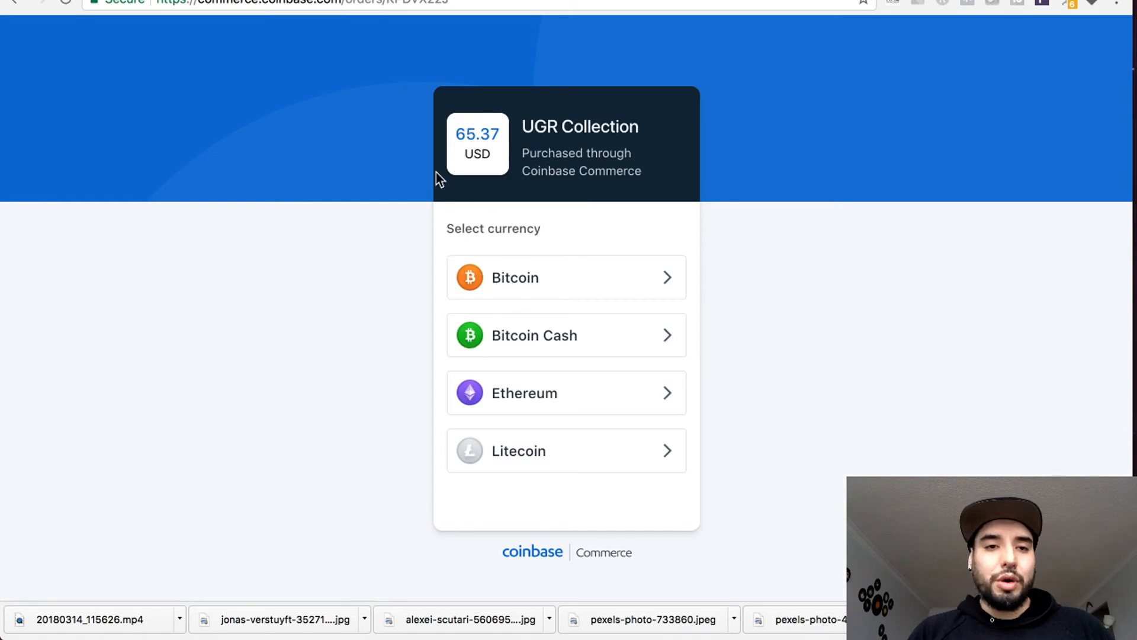
pyautogui.moveTo(716, 301)
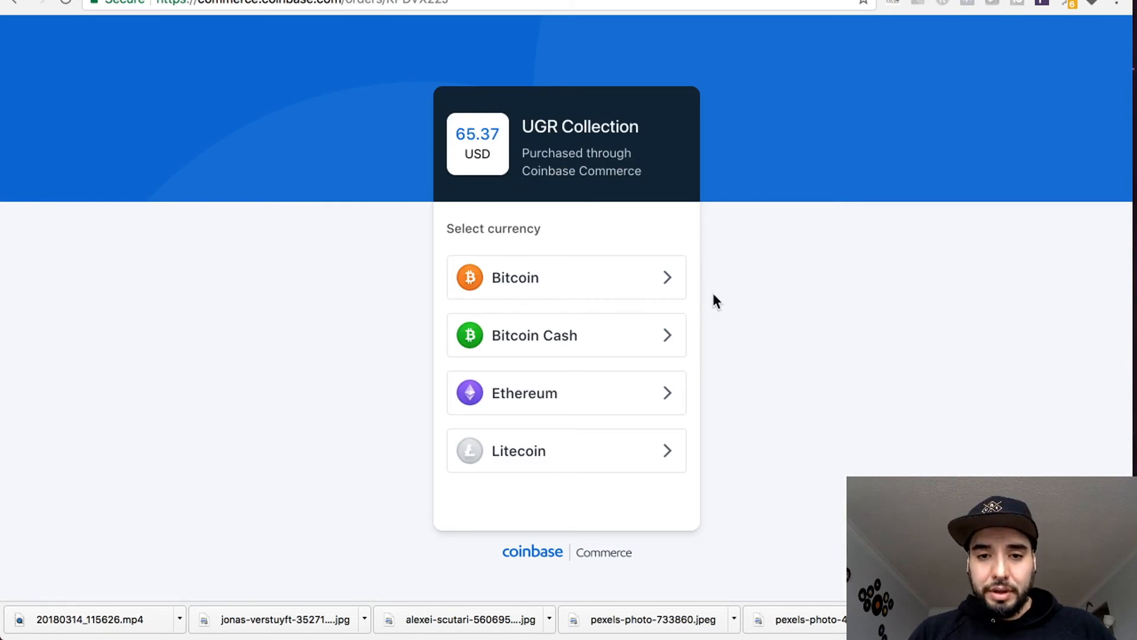
pyautogui.moveTo(560, 464)
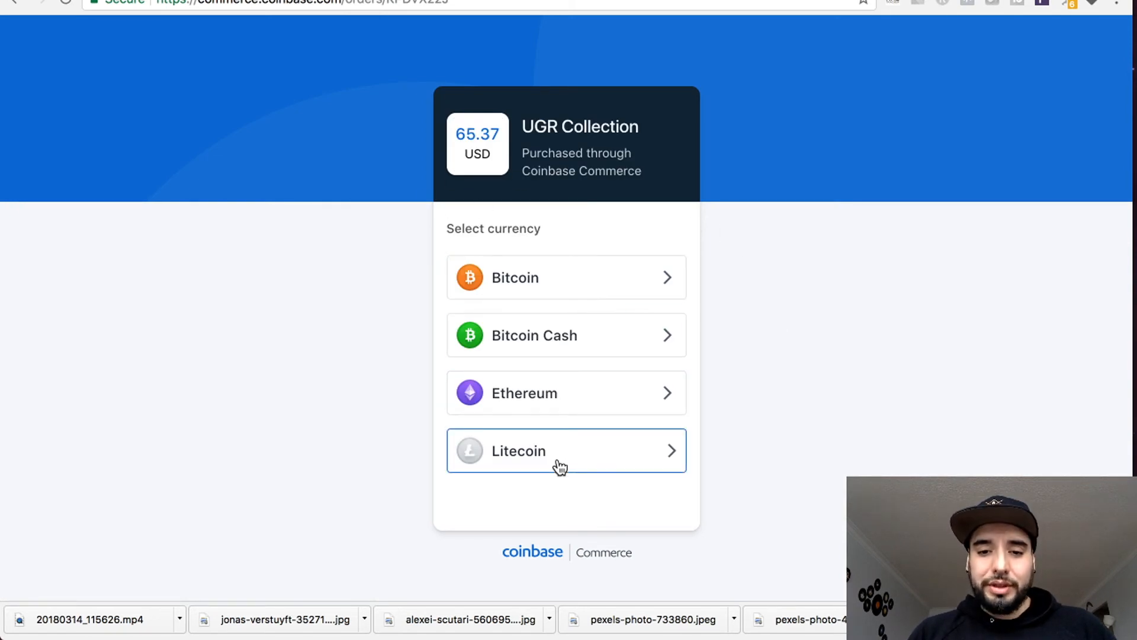
# Pay in Litecoin, showing the 0.39737394 LTC request address and its QR code
pyautogui.click(566, 450)
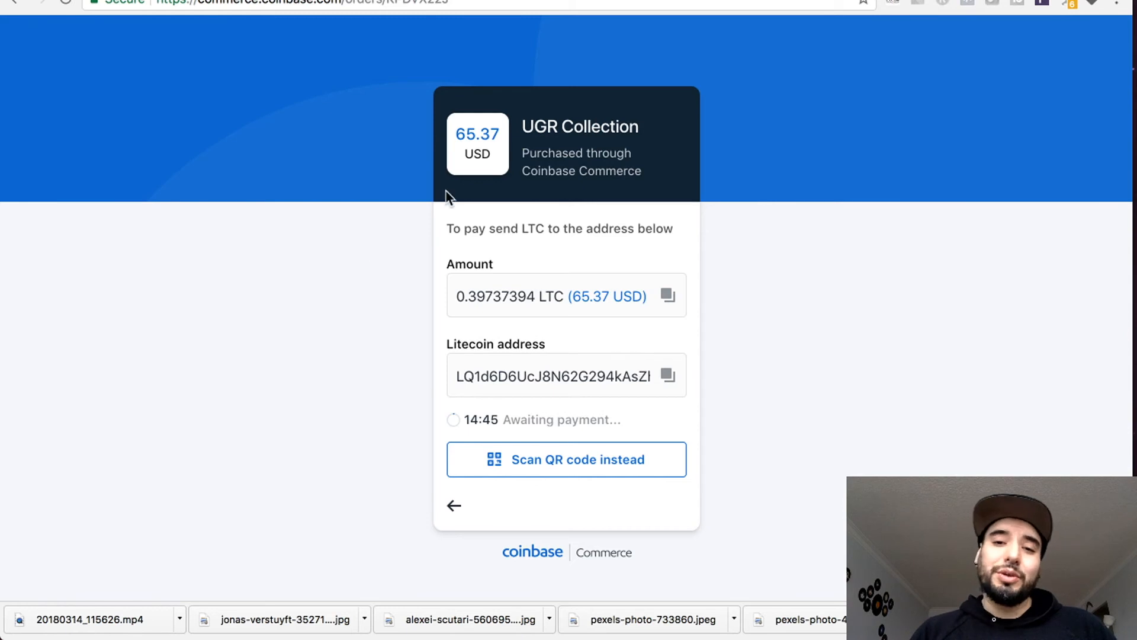
pyautogui.click(566, 460)
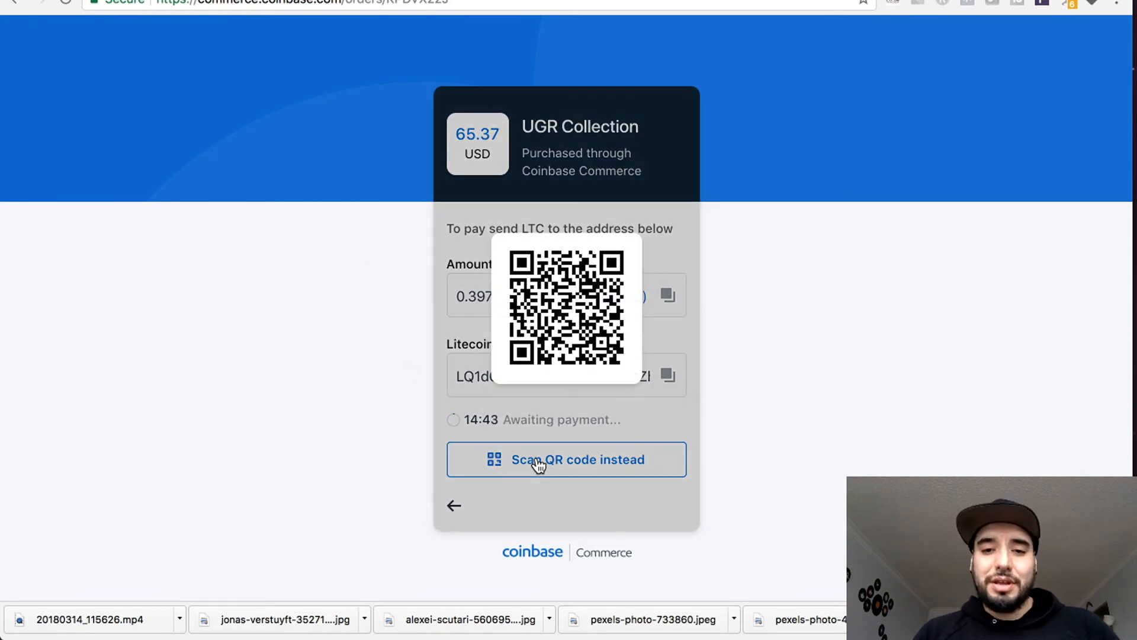